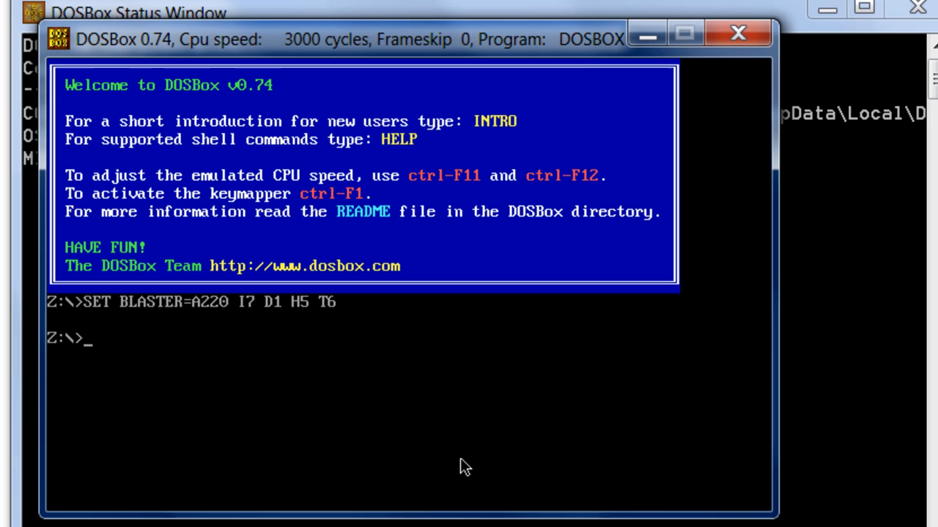
# - Mount the host folder C:\DOSFOLD as drive C at the Z:\> prompt
pyautogui.write('mount c "C:')
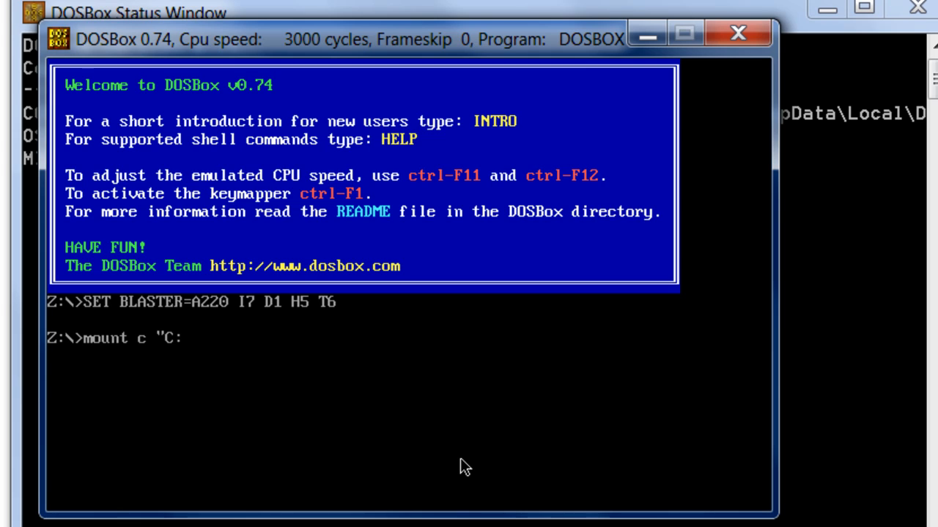
pyautogui.write('\\DOSFOLD')
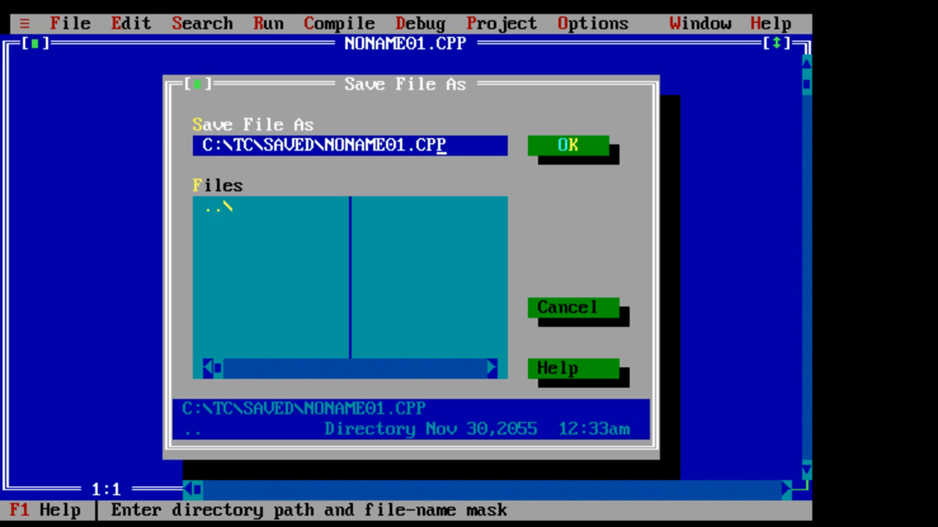
# - Save the new file as FACTORIA.CPP and add the iostream.h and conio.h includes
pyautogui.write('factor.CPP')
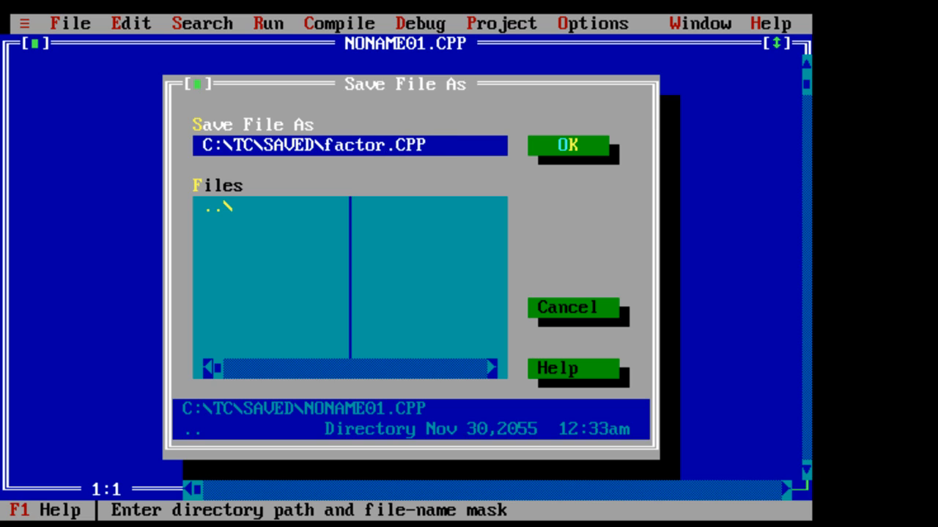
pyautogui.click(569, 145)
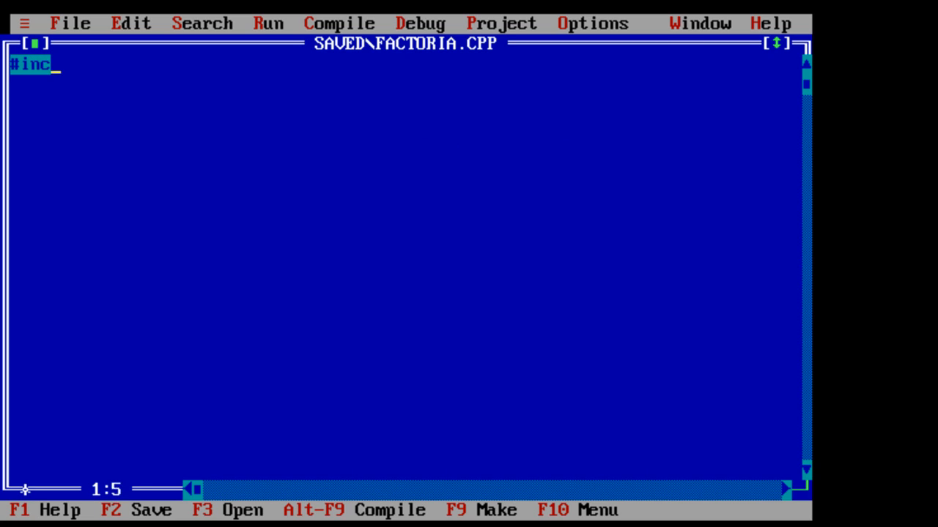
pyautogui.write('lude<iostream')
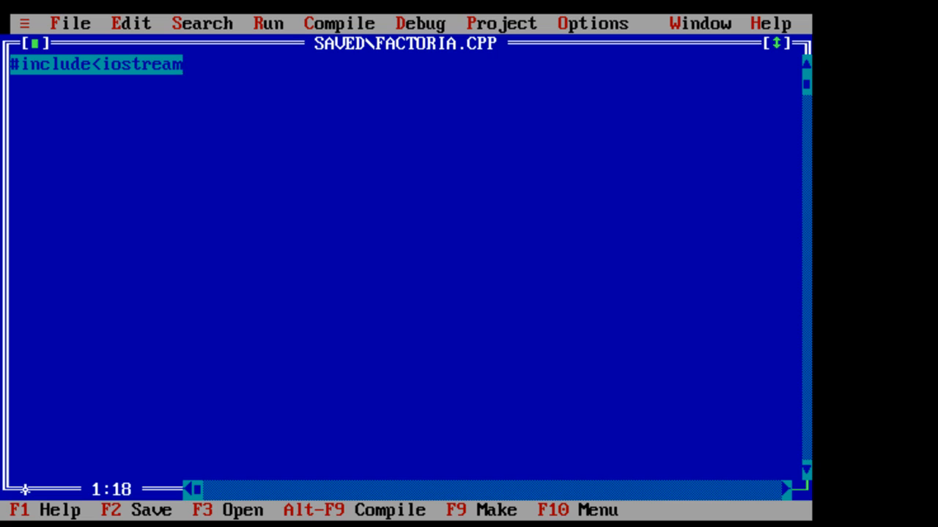
pyautogui.write('.h>')
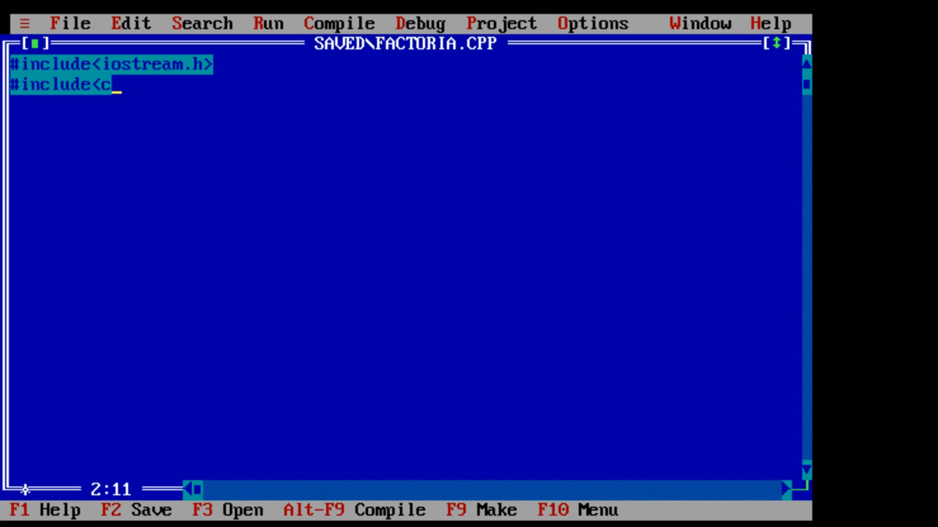
pyautogui.write('onio.h>')
pyautogui.write('void main(')
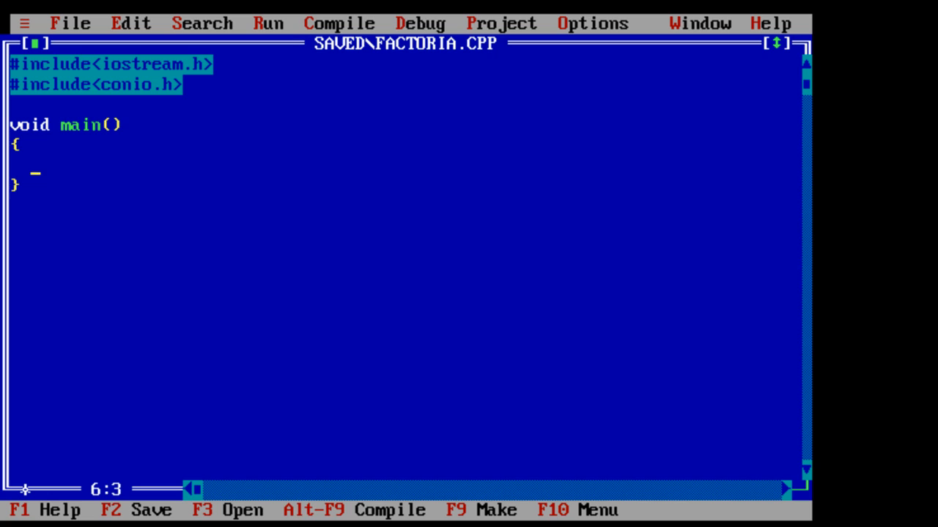
# - Declare int fact = 1, N, clear the screen, prompt "Enter a number" and read N
pyautogui.write('int fact =')
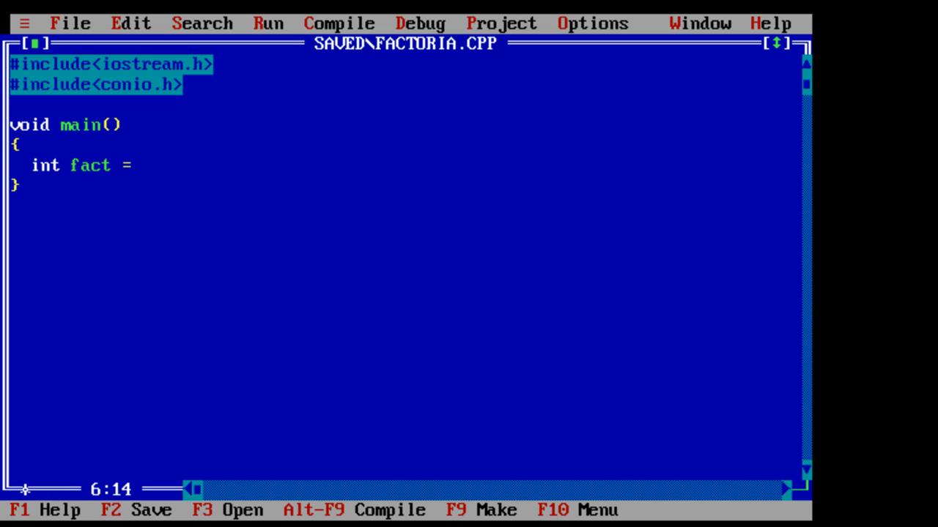
pyautogui.write('1, N;')
pyautogui.write('c')
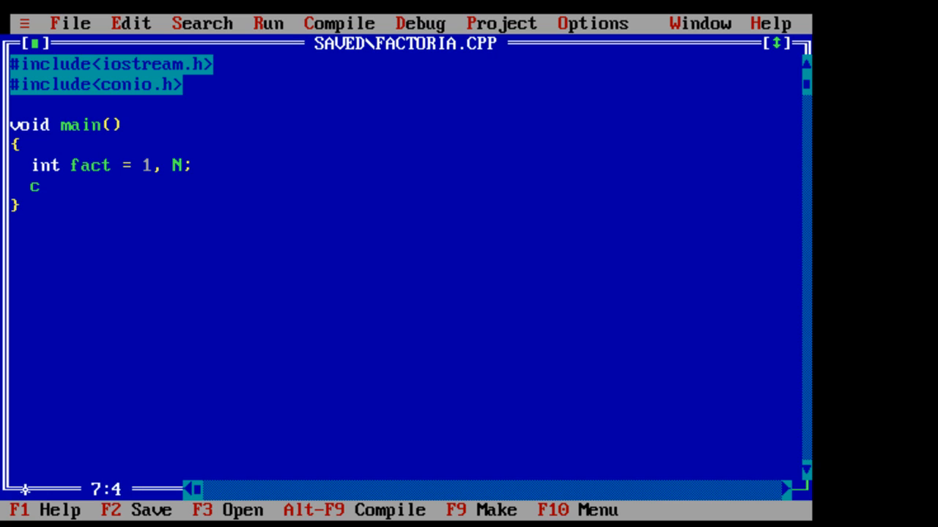
pyautogui.write('lrscr();')
pyautogui.write('cout')
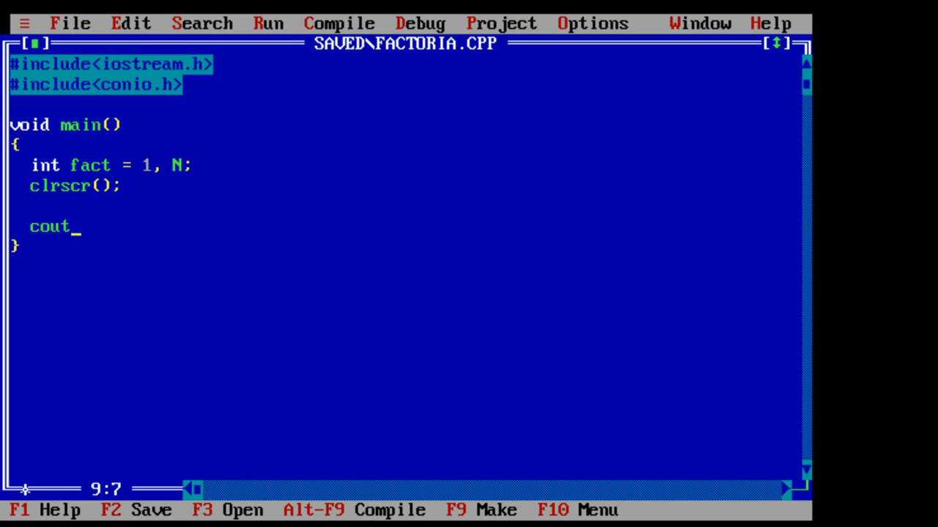
pyautogui.write('<<end')
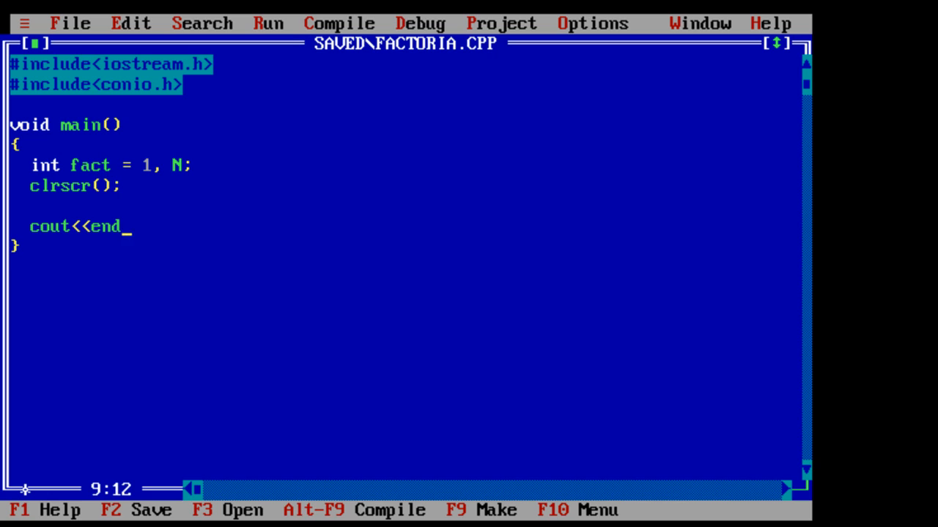
pyautogui.write('l<<')
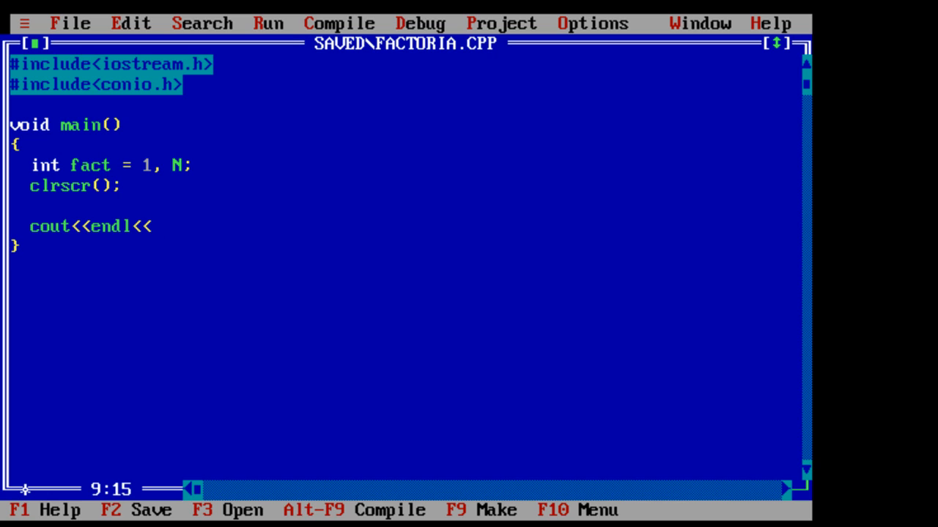
pyautogui.write('"Enter a')
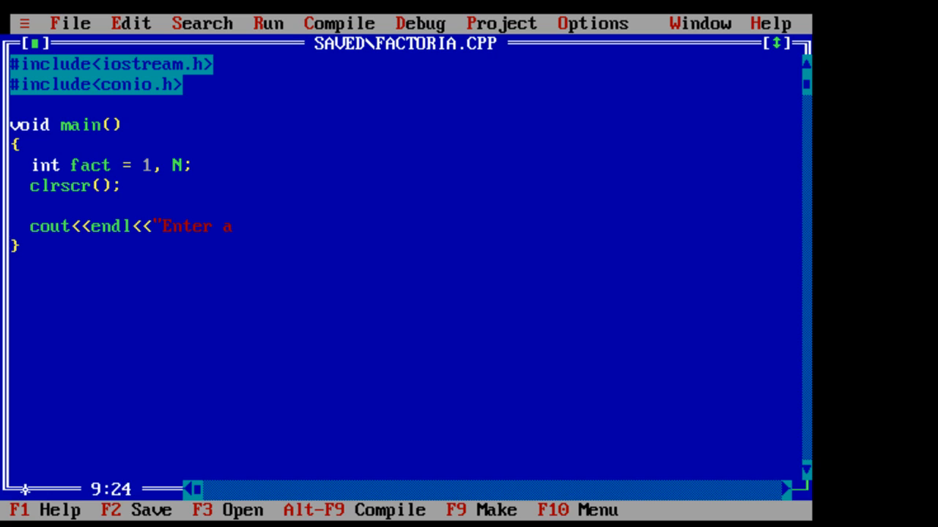
pyautogui.write('number')
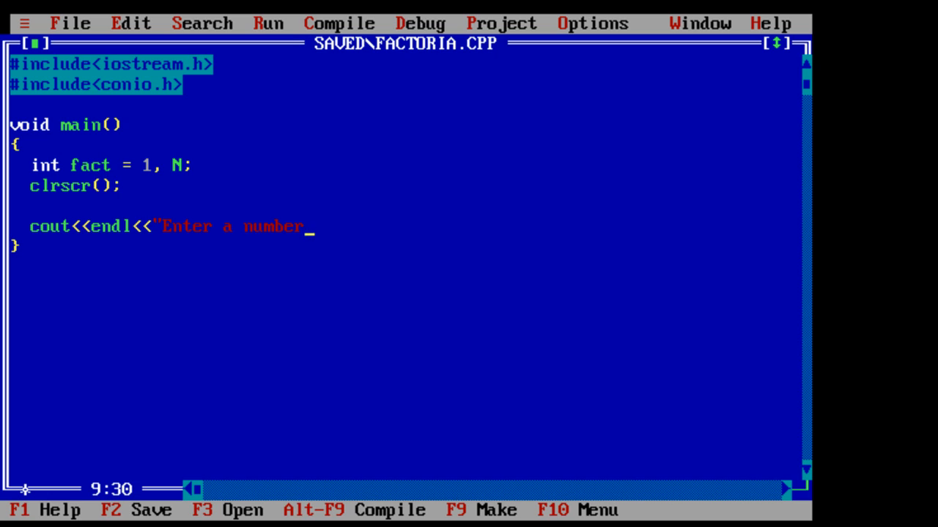
pyautogui.write('\\n";')
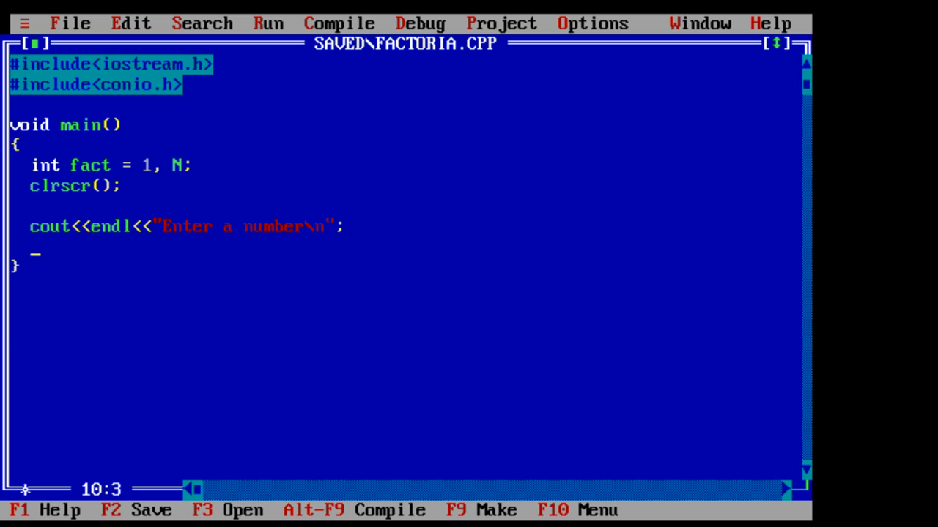
pyautogui.write('cin>>')
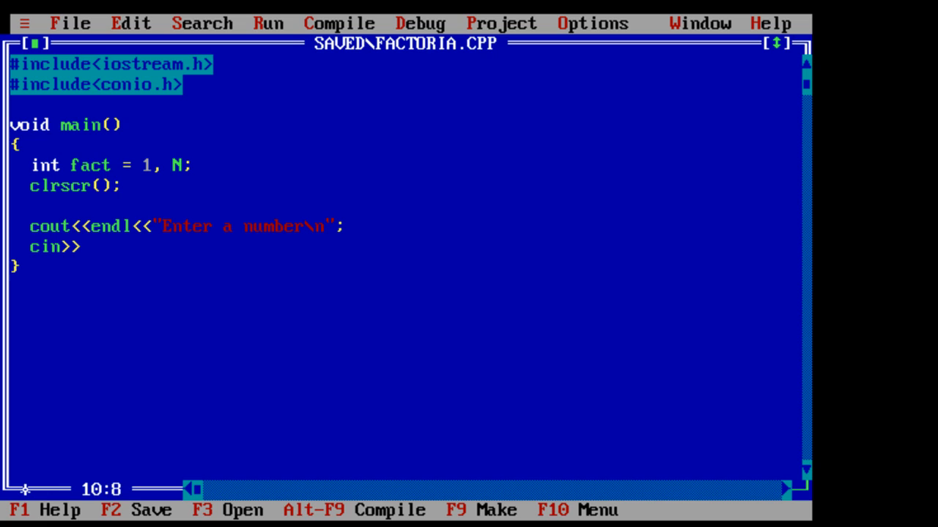
pyautogui.write('N;')
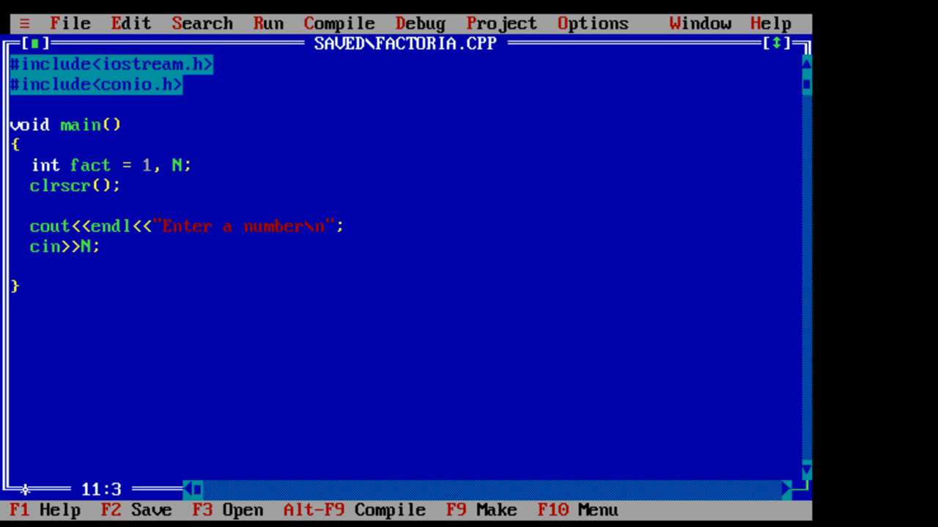
# - Write the for loop header running int i from 1 to N
pyautogui.write('for')
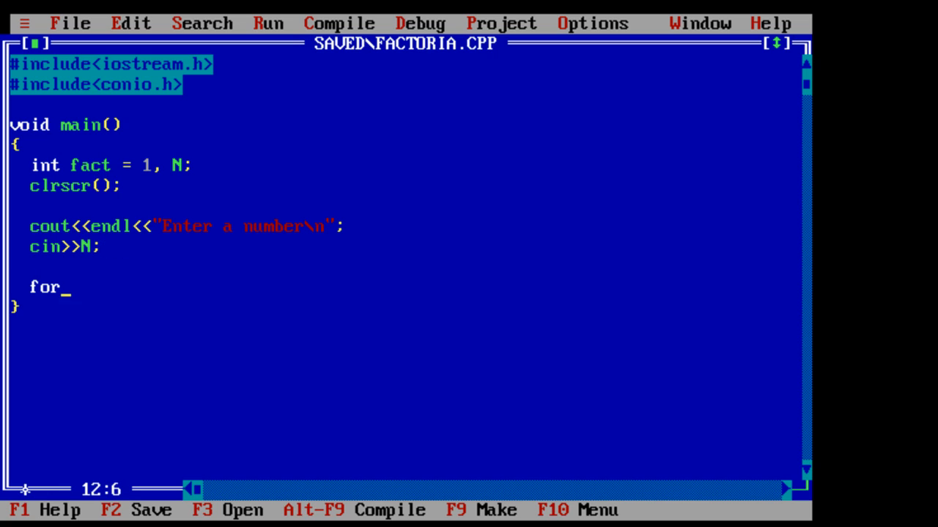
pyautogui.write('( int')
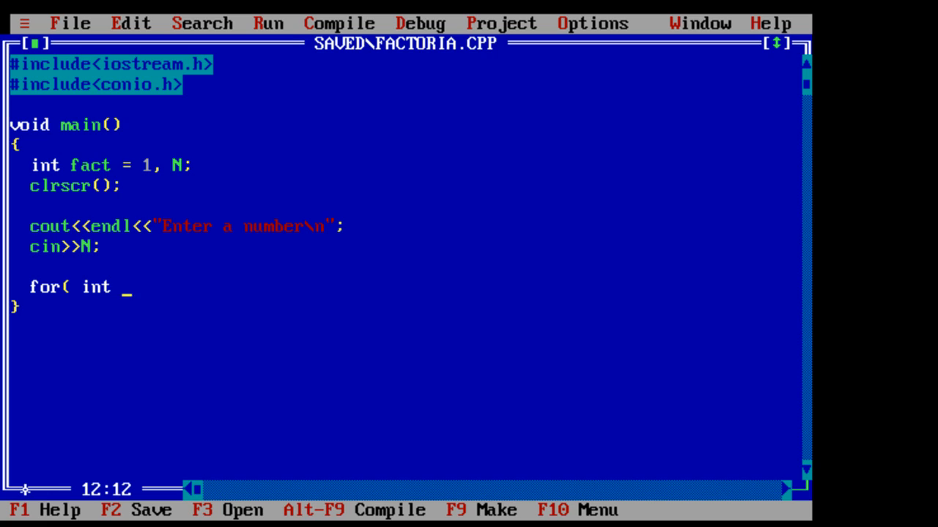
pyautogui.write('i=')
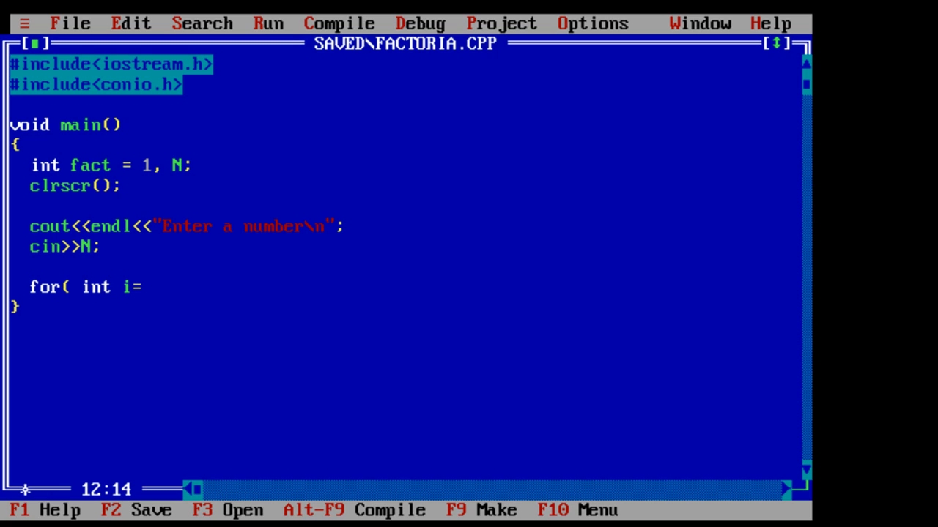
pyautogui.write('1;')
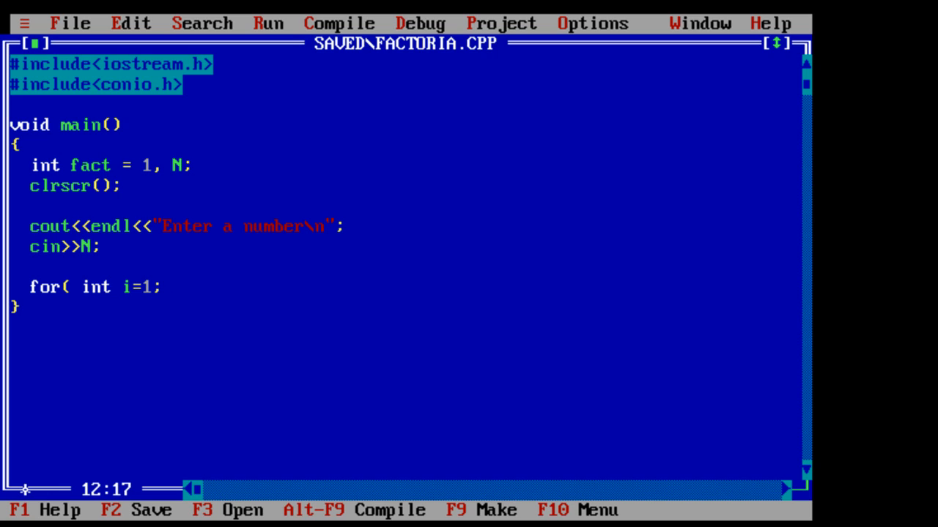
pyautogui.write('i')
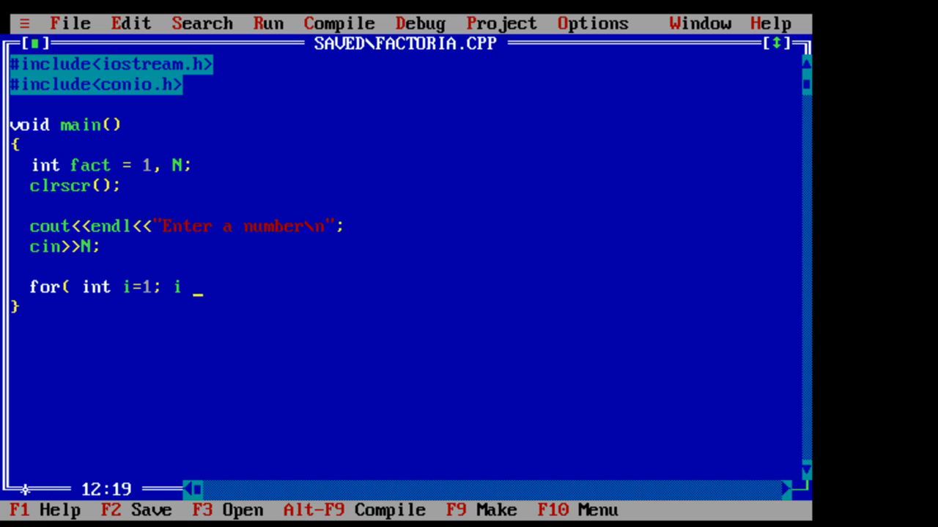
pyautogui.write('<=')
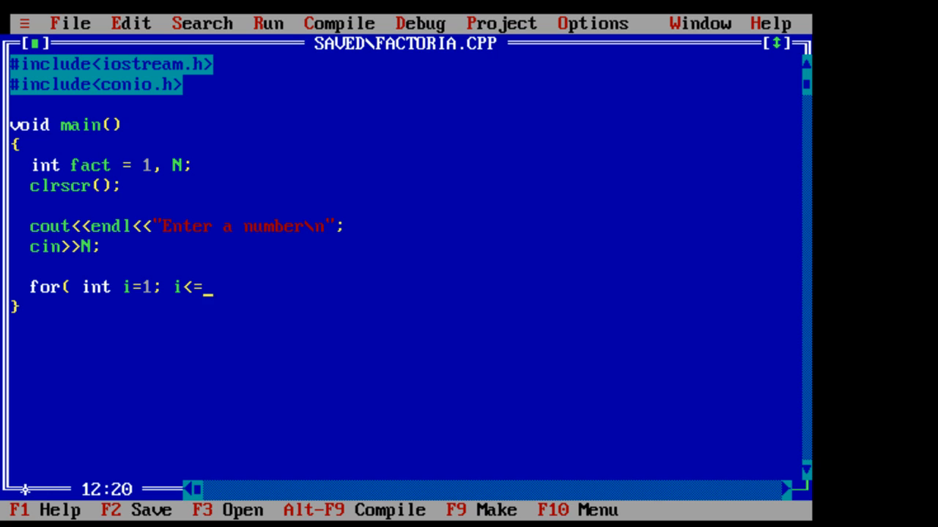
pyautogui.write('N; i++')
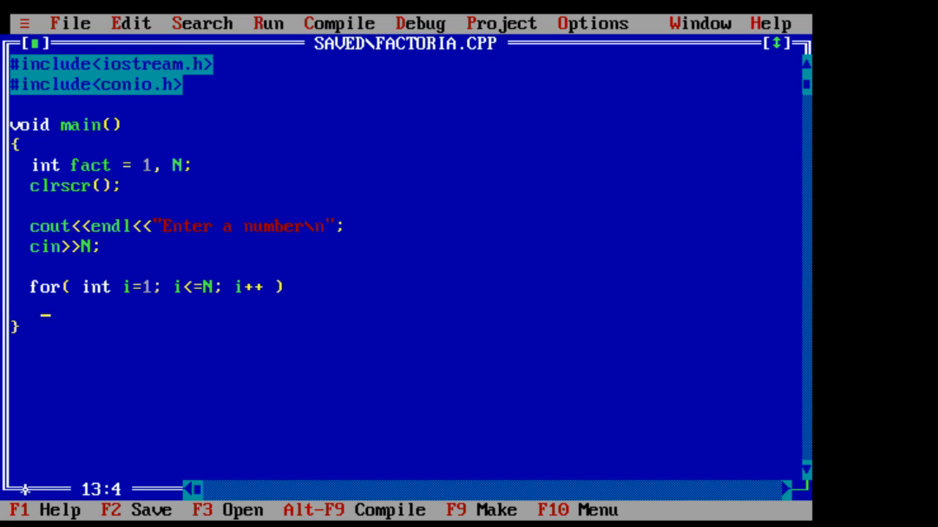
# - Add the loop body fact = fact * i;
pyautogui.write('fact =')
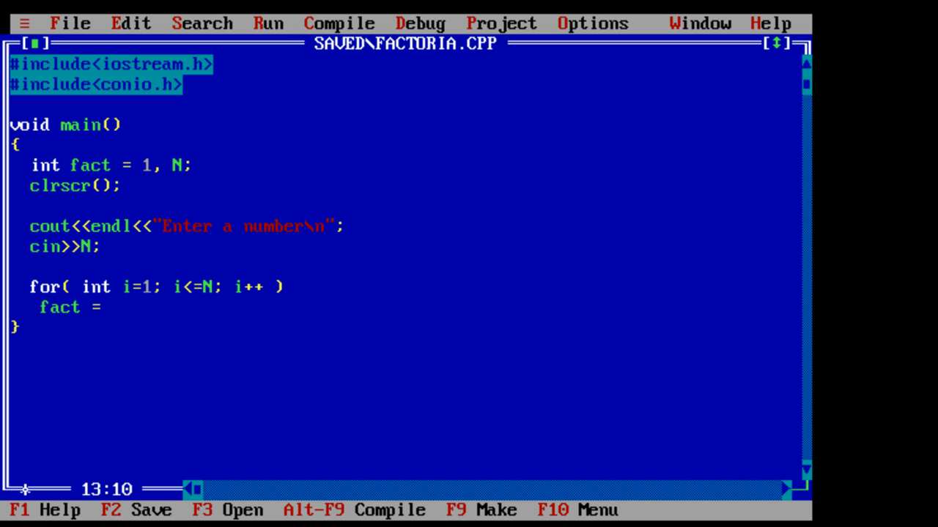
pyautogui.write('fct')
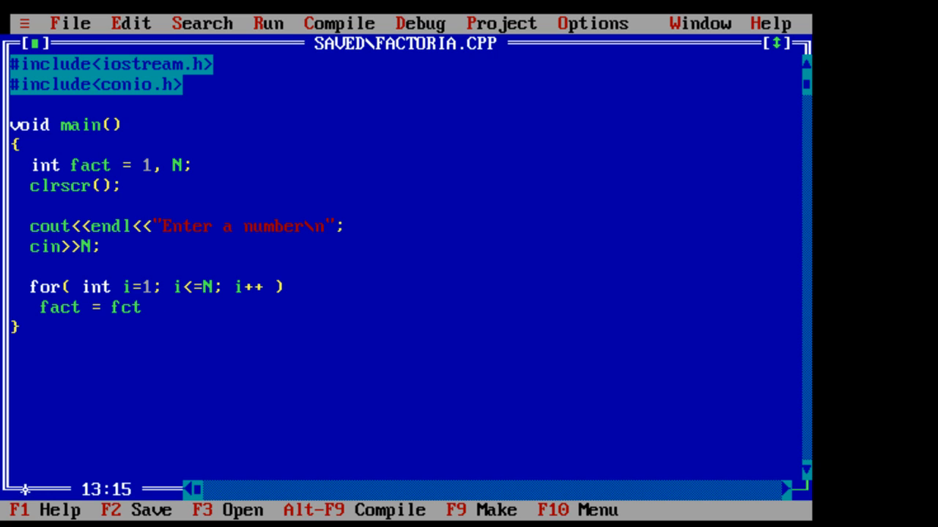
pyautogui.write('act')
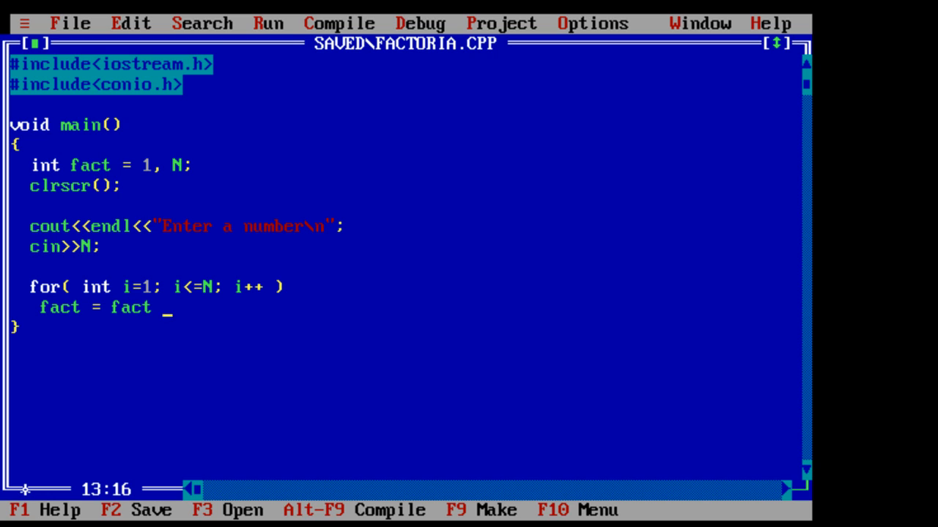
pyautogui.write('*')
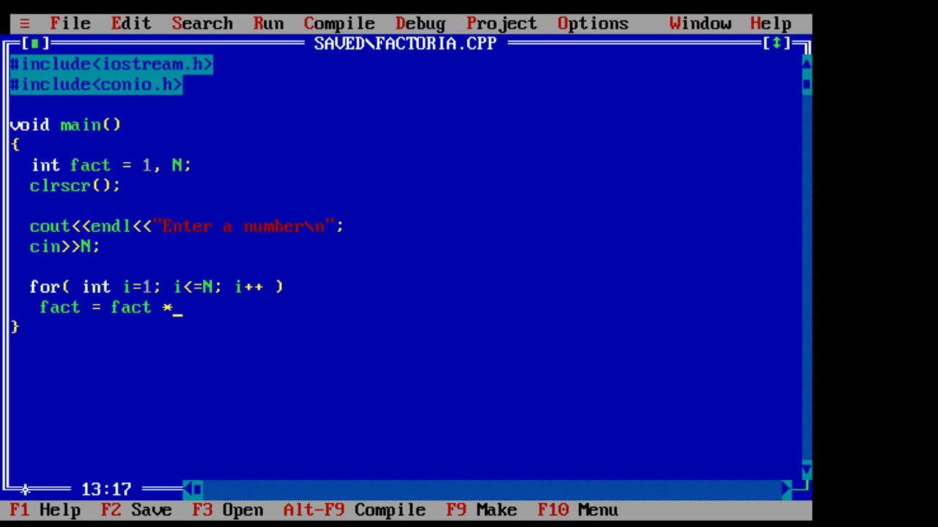
pyautogui.write('i;')
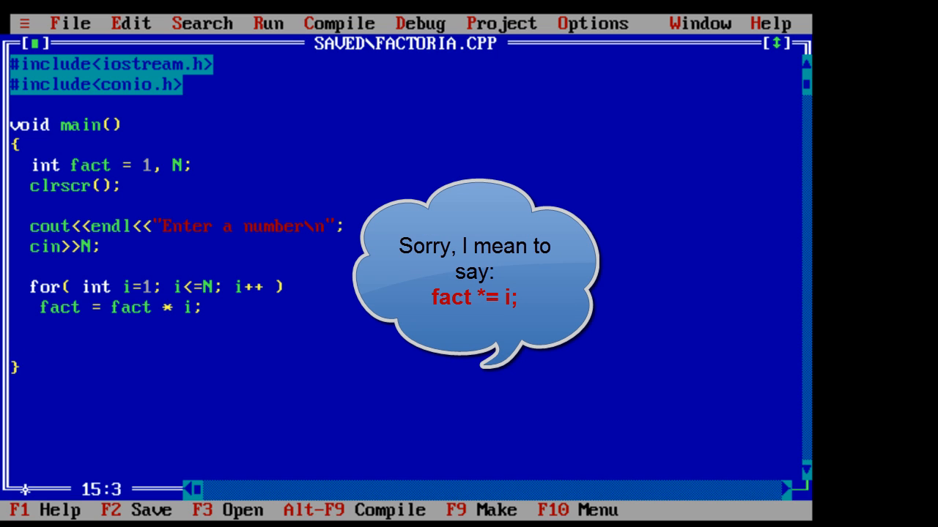
# - Add cout<<endl<<endl<<"Factorial of "<<N<<" is "<<fact after the loop
pyautogui.write('cout')
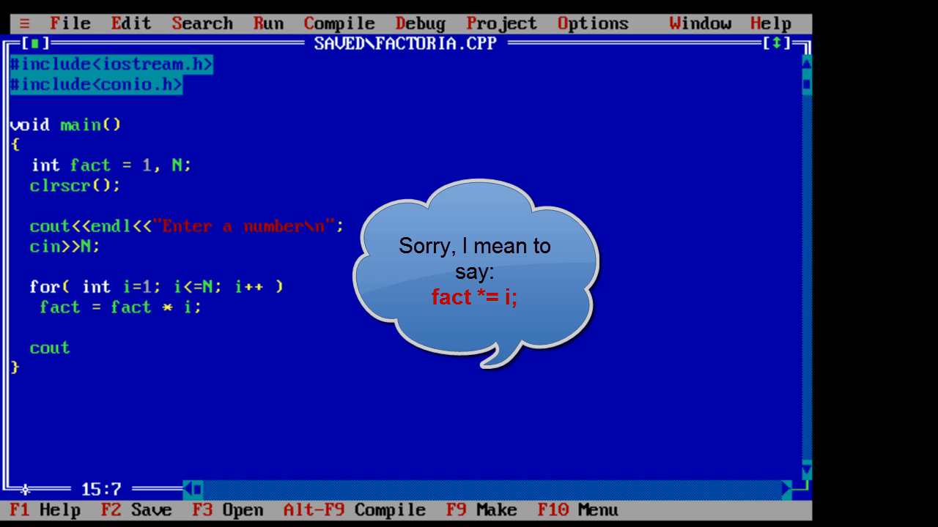
pyautogui.write('<<"')
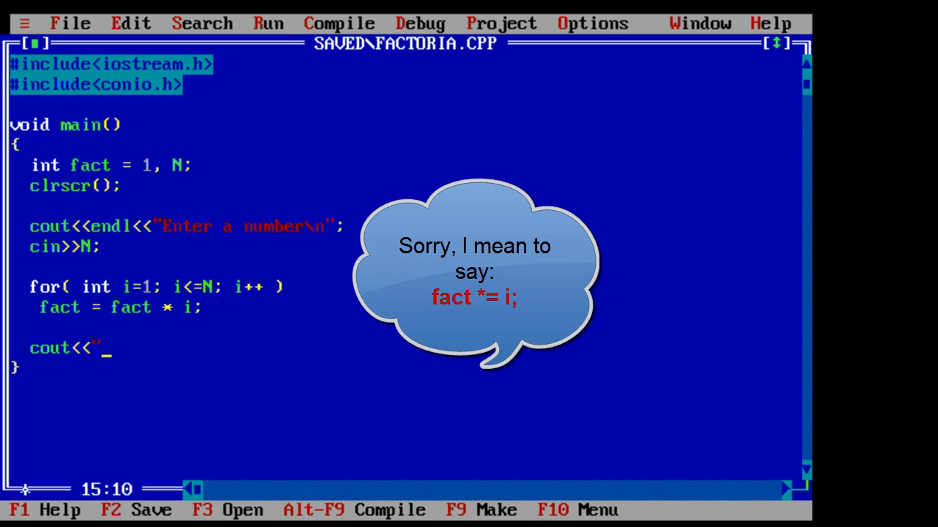
pyautogui.write('endl<<e')
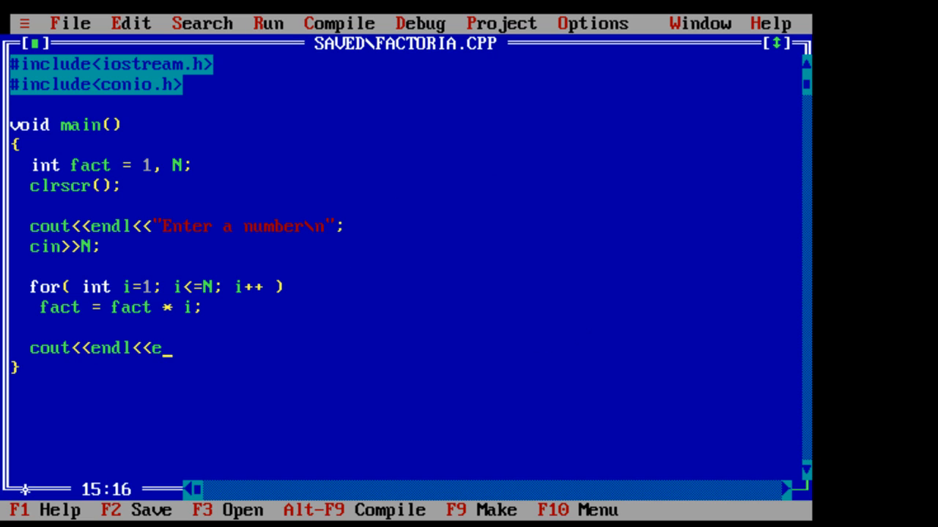
pyautogui.write('ndl<<"Factorial')
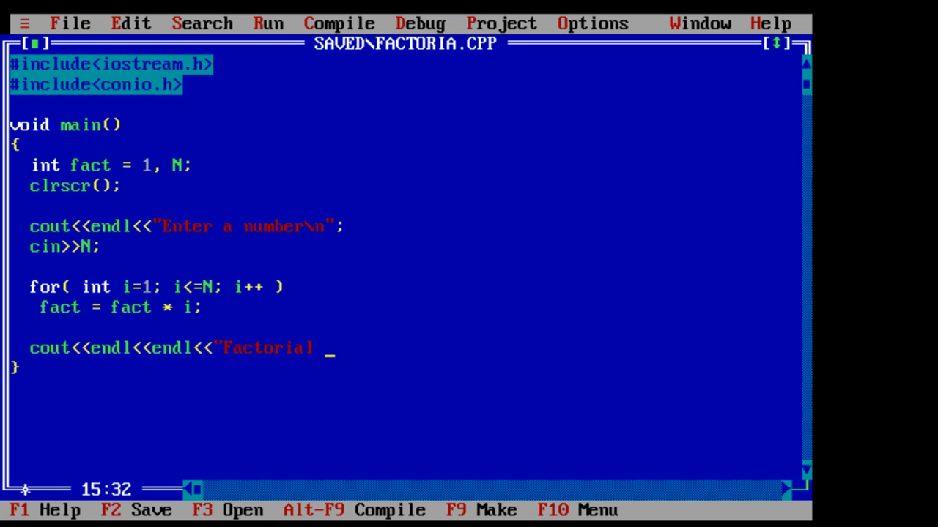
pyautogui.write('of "<<')
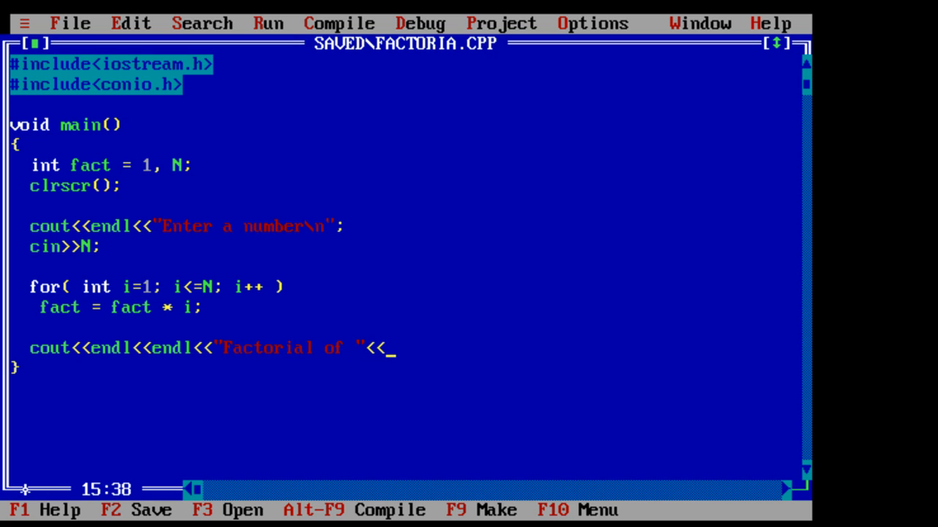
pyautogui.write('N<<" is')
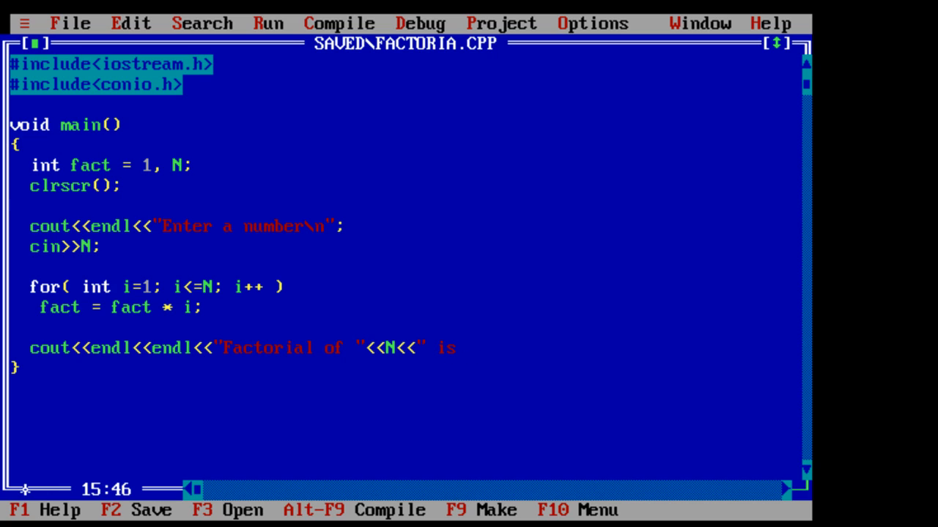
pyautogui.write('"<<')
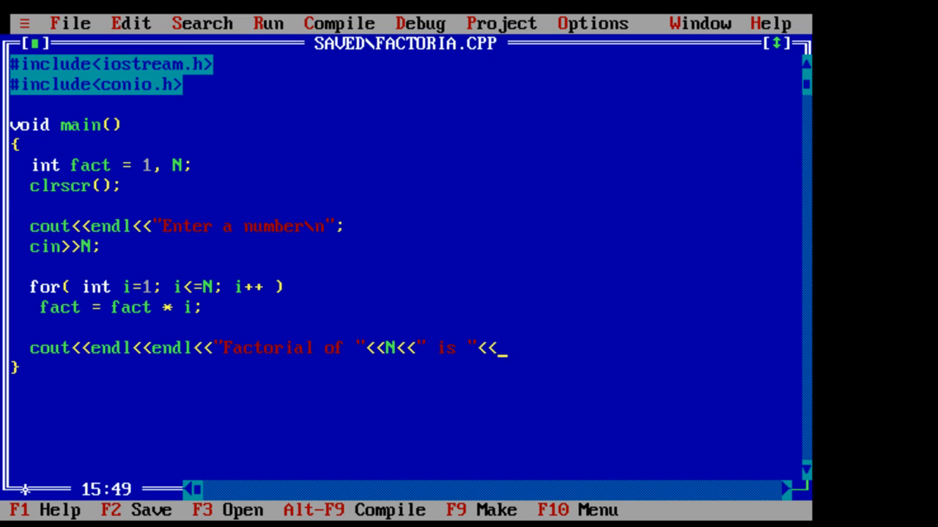
pyautogui.write('fact;')
pyautogui.write('getch')
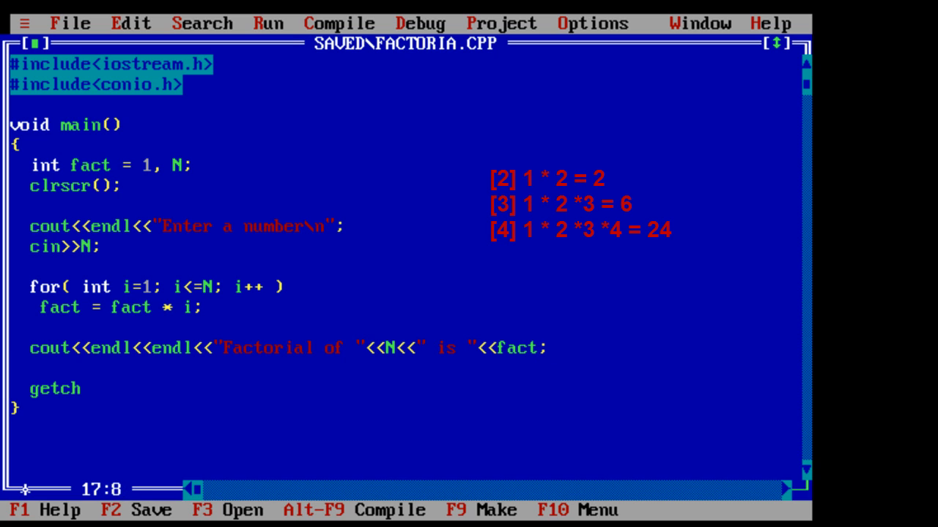
# - Save FACTORIA.CPP, run it entering 5, and dismiss the disk-file-changed warning
pyautogui.click(70, 23)
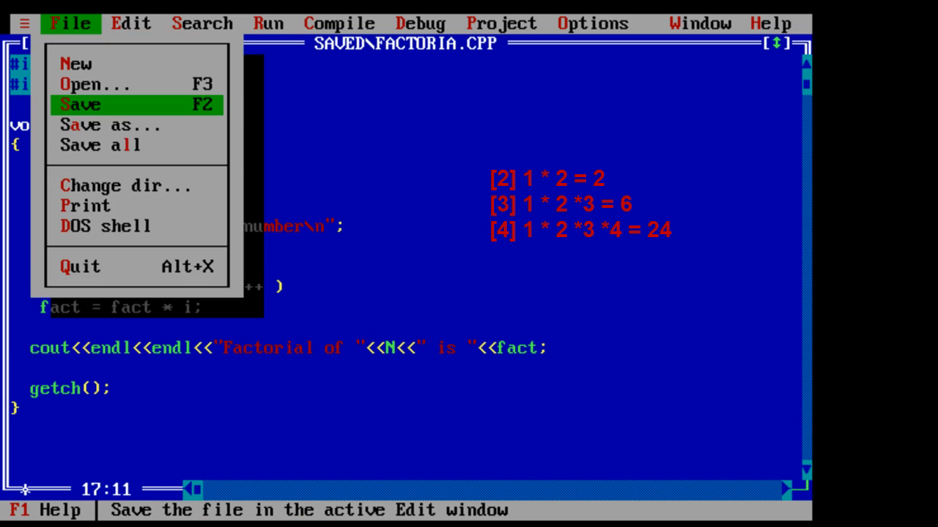
pyautogui.click(88, 103)
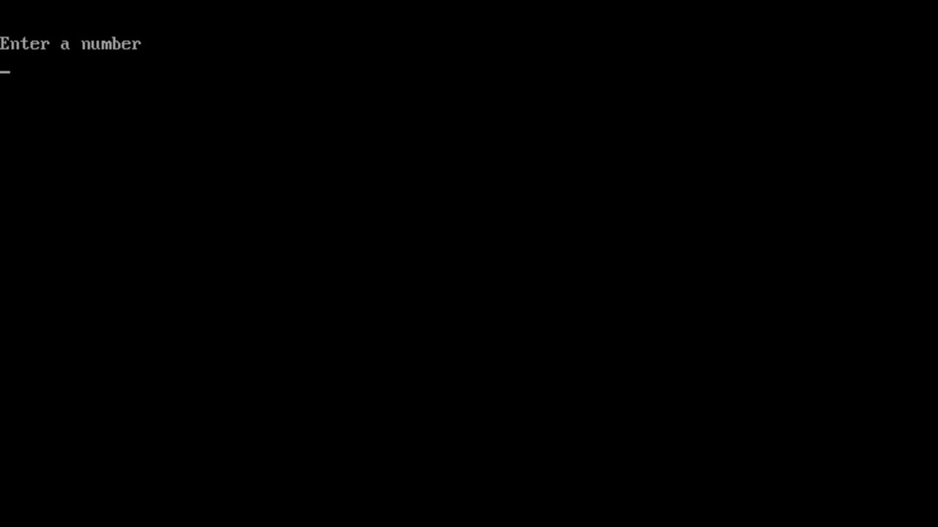
pyautogui.write('5')
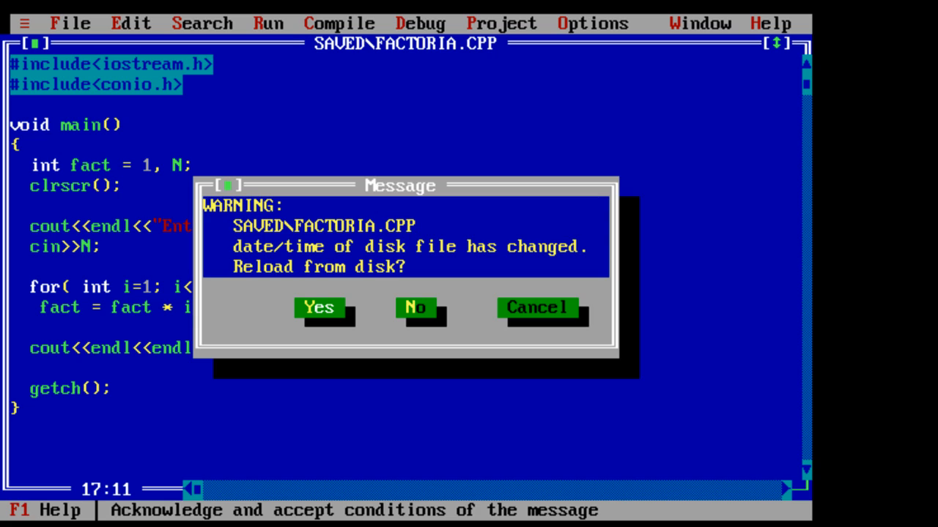
pyautogui.click(420, 307)
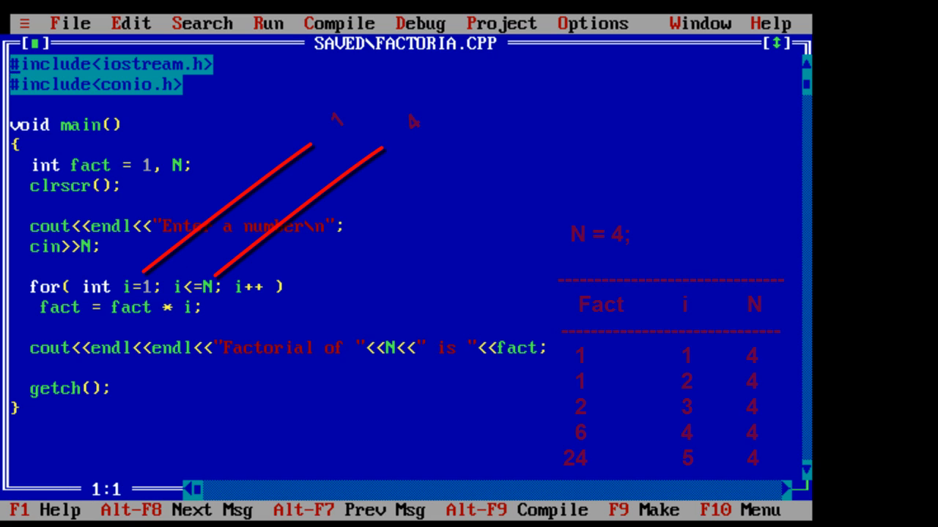